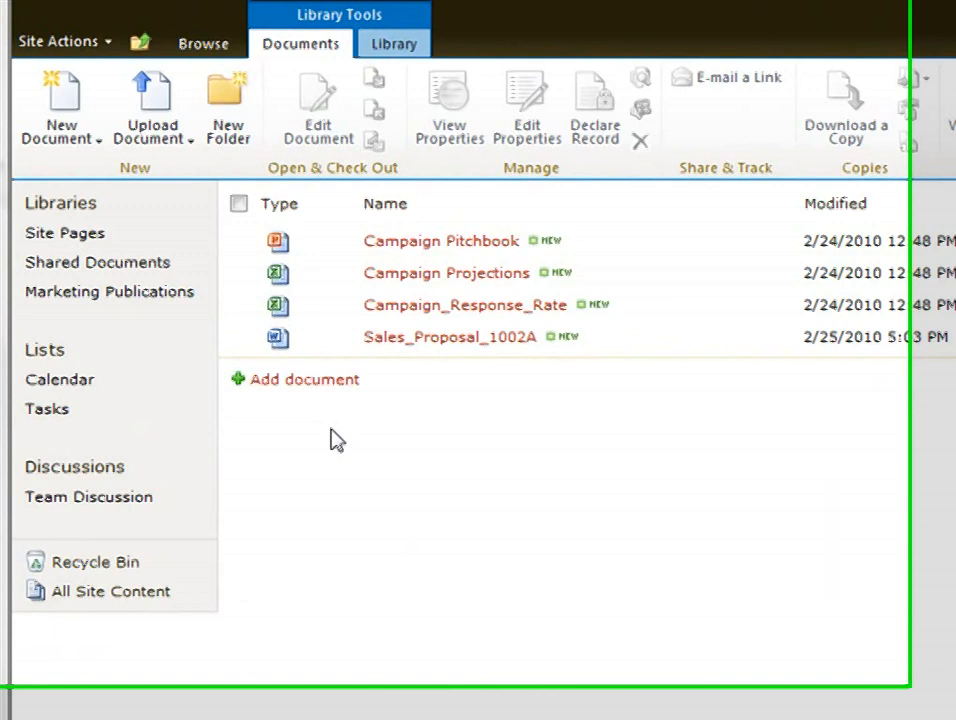
# Step: Open Sales_Proposal_1002A from the library in Word
pyautogui.click(250, 356)
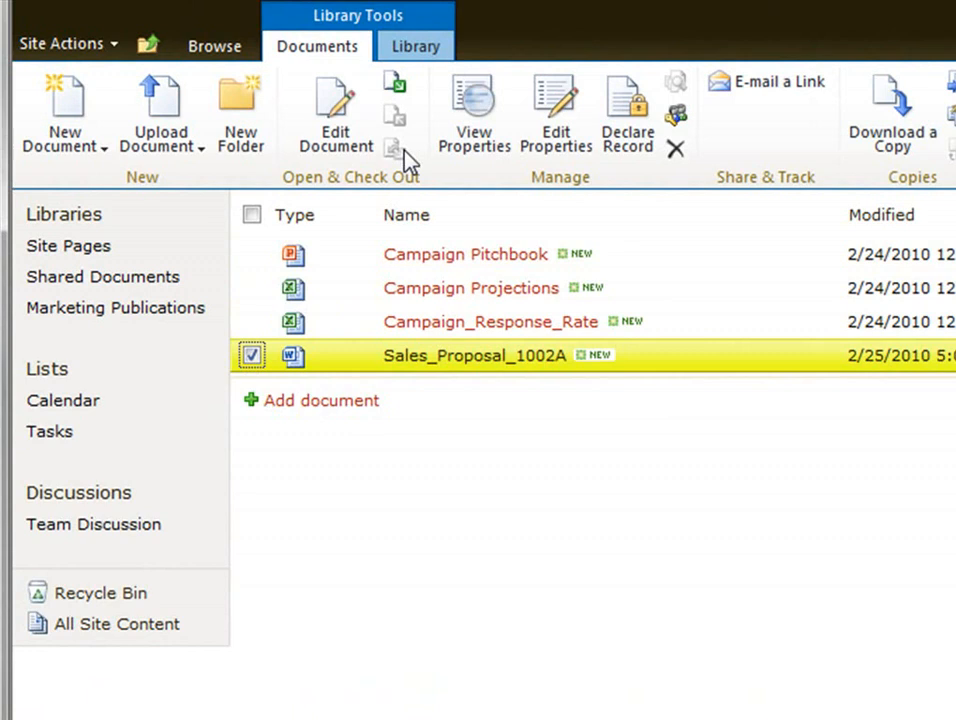
pyautogui.moveTo(396, 96)
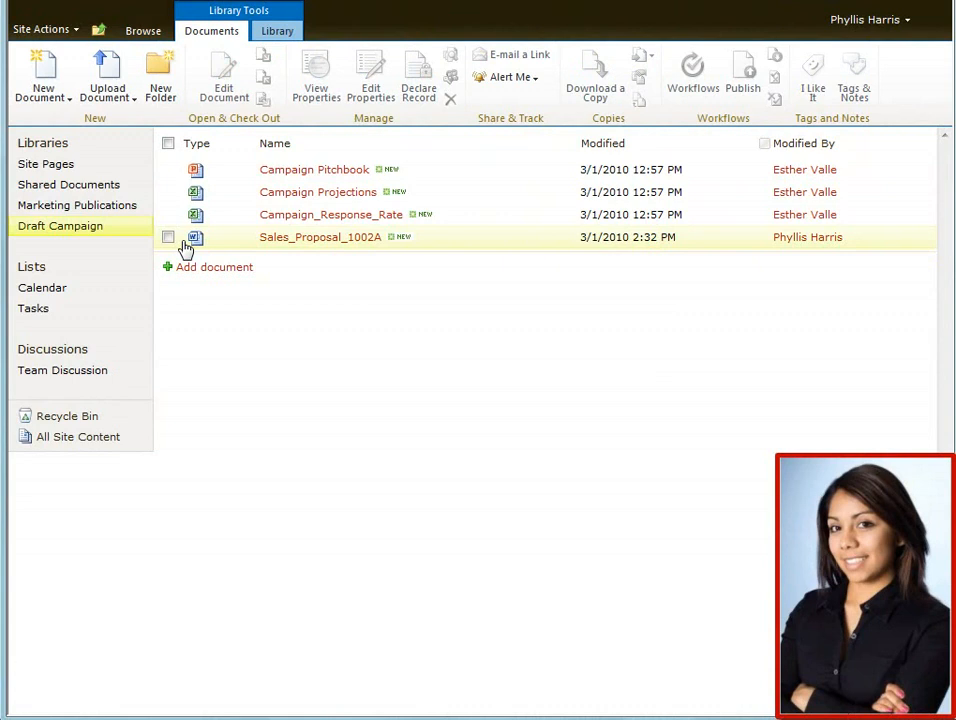
pyautogui.click(168, 236)
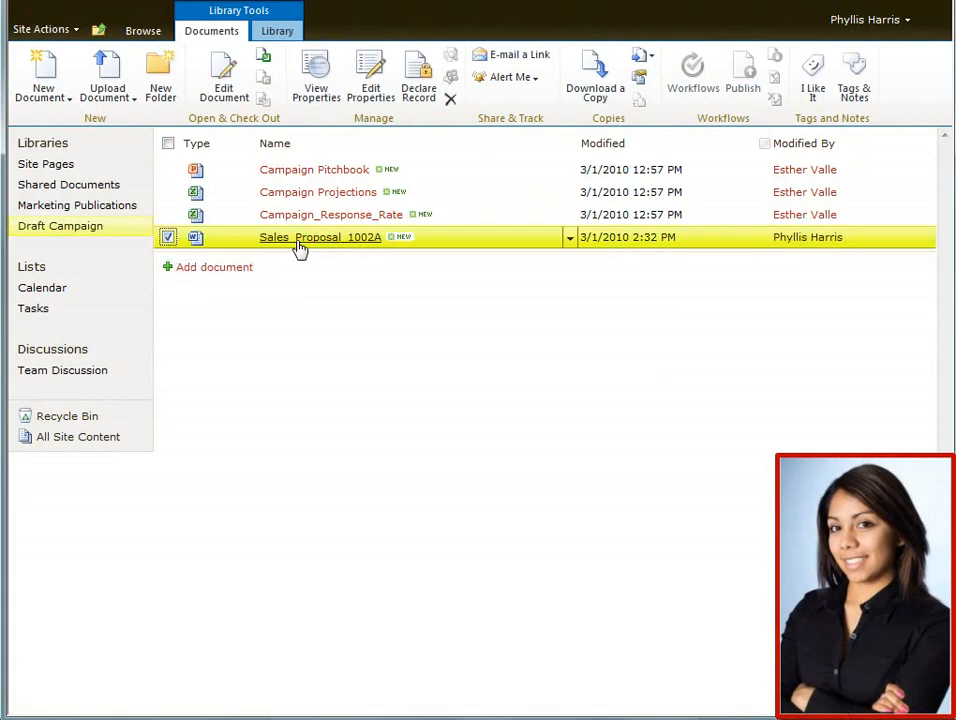
pyautogui.doubleClick(320, 236)
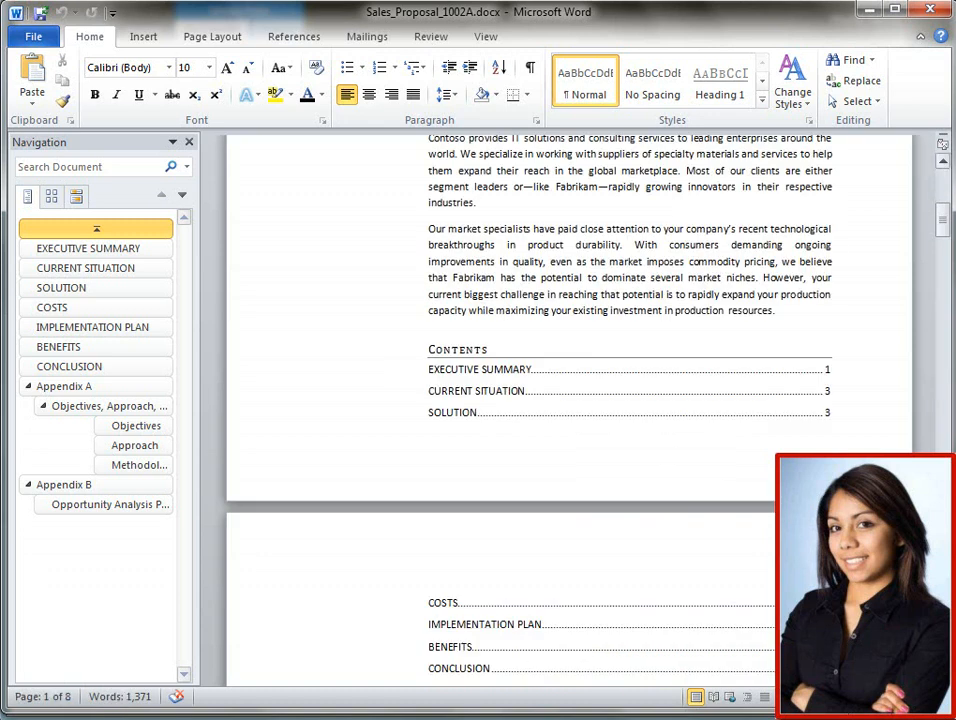
# Step: Add a Current Situation paragraph on Fabrikam's challenge to meet growing demand and save
pyautogui.scroll(-3)
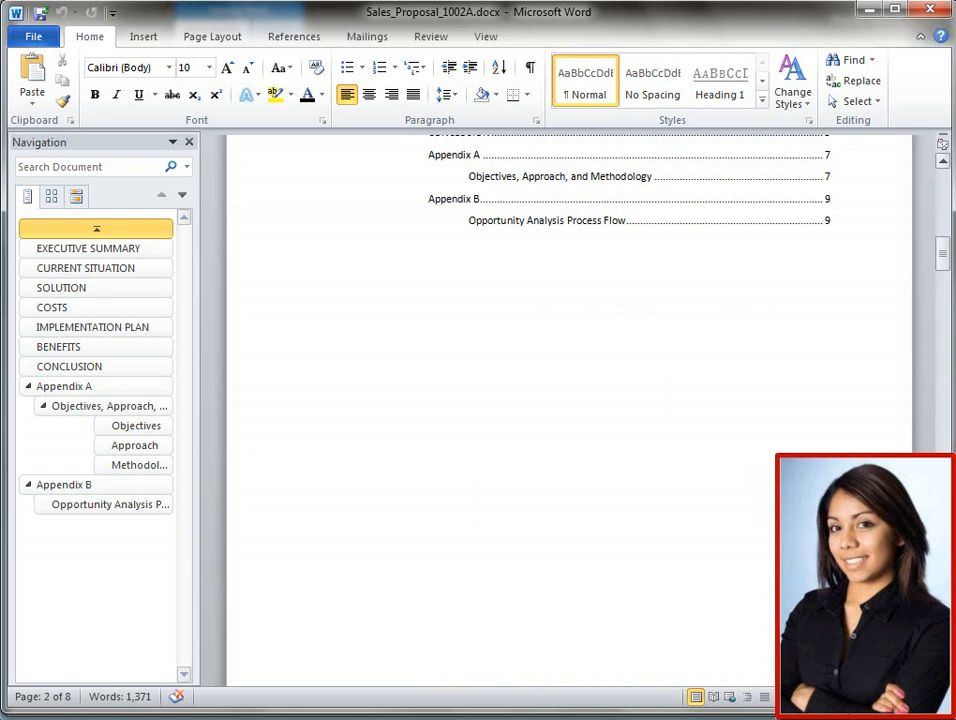
pyautogui.scroll(-3)
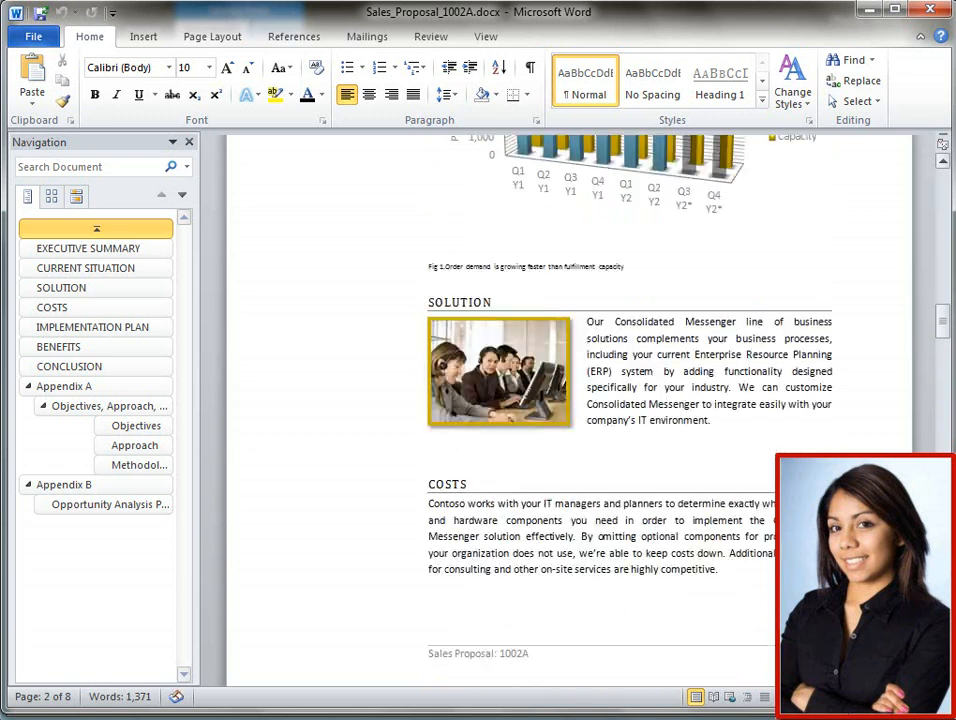
pyautogui.scroll(-3)
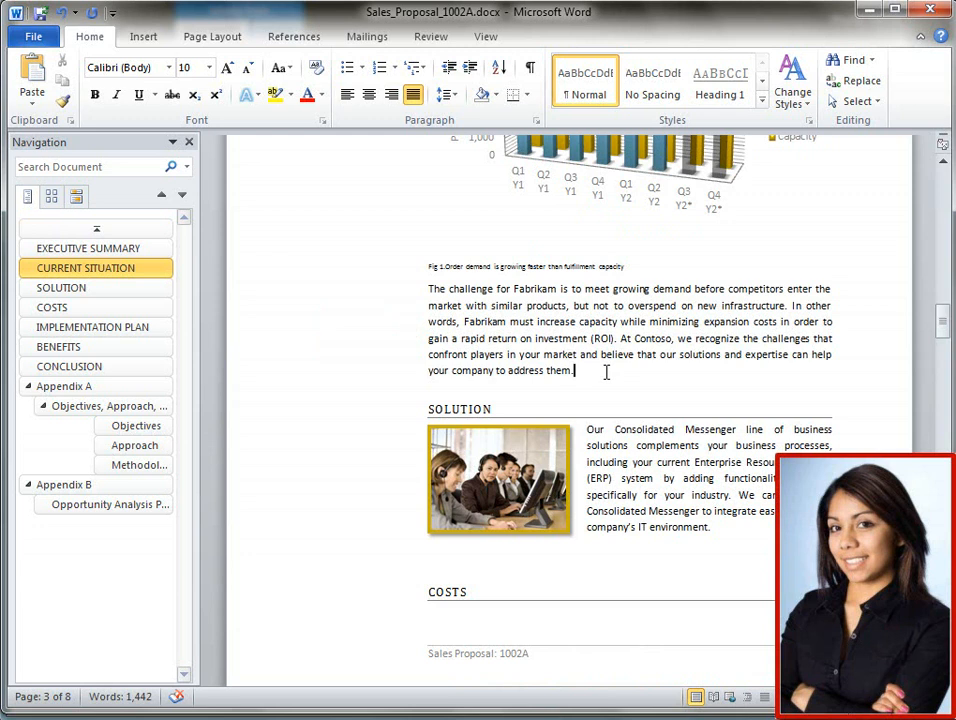
pyautogui.click(432, 36)
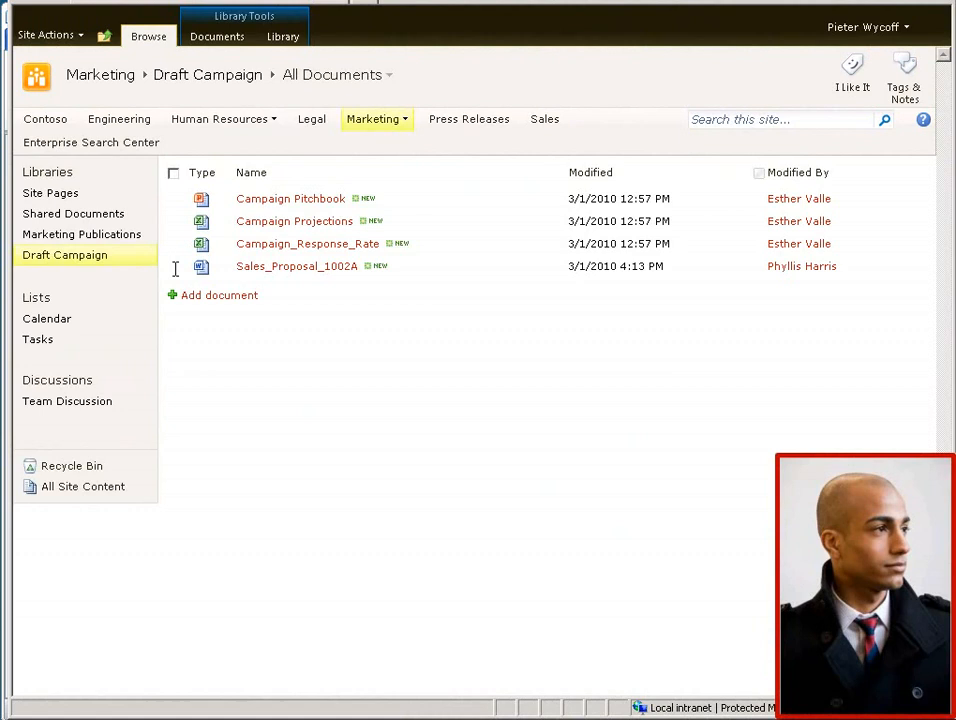
# Step: As a second user, open Sales_Proposal_1002A from the Draft Campaign library with Edit Document
pyautogui.click(174, 268)
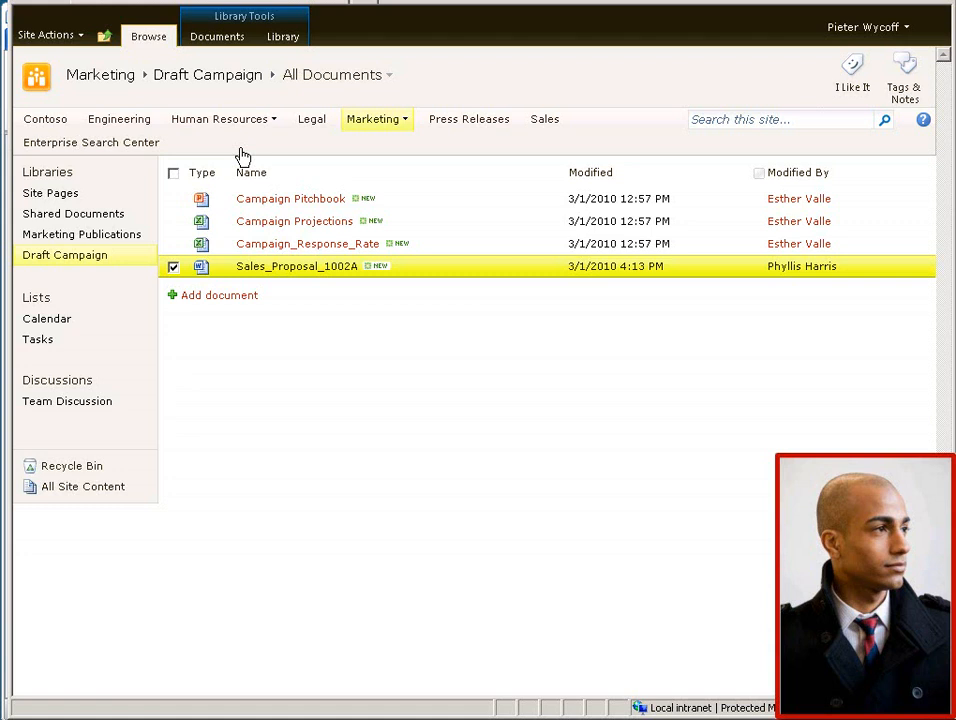
pyautogui.click(216, 36)
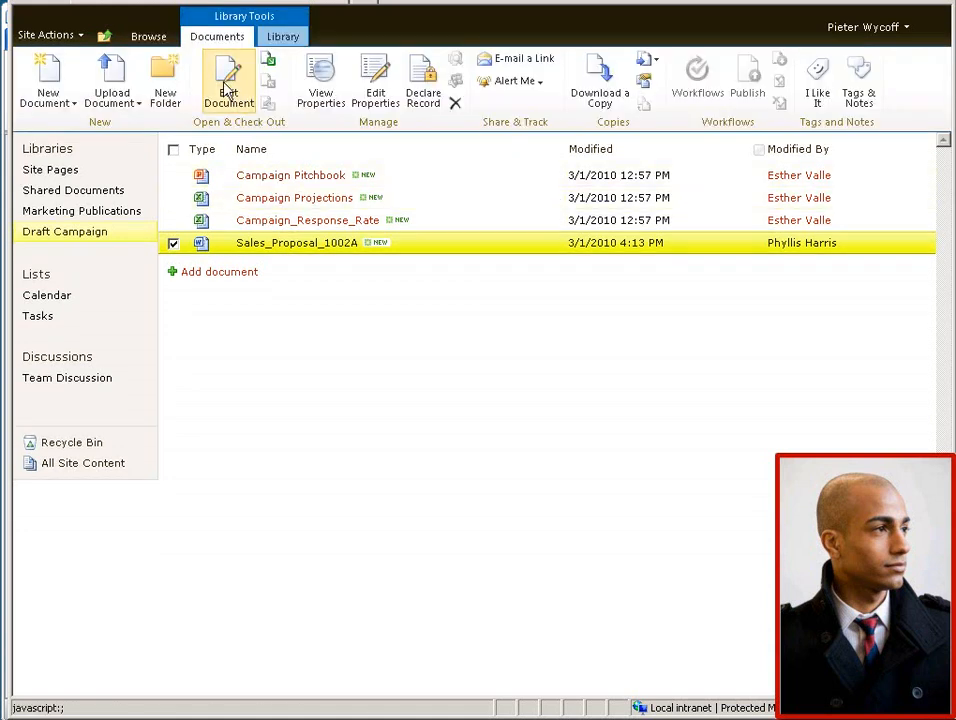
pyautogui.moveTo(228, 80)
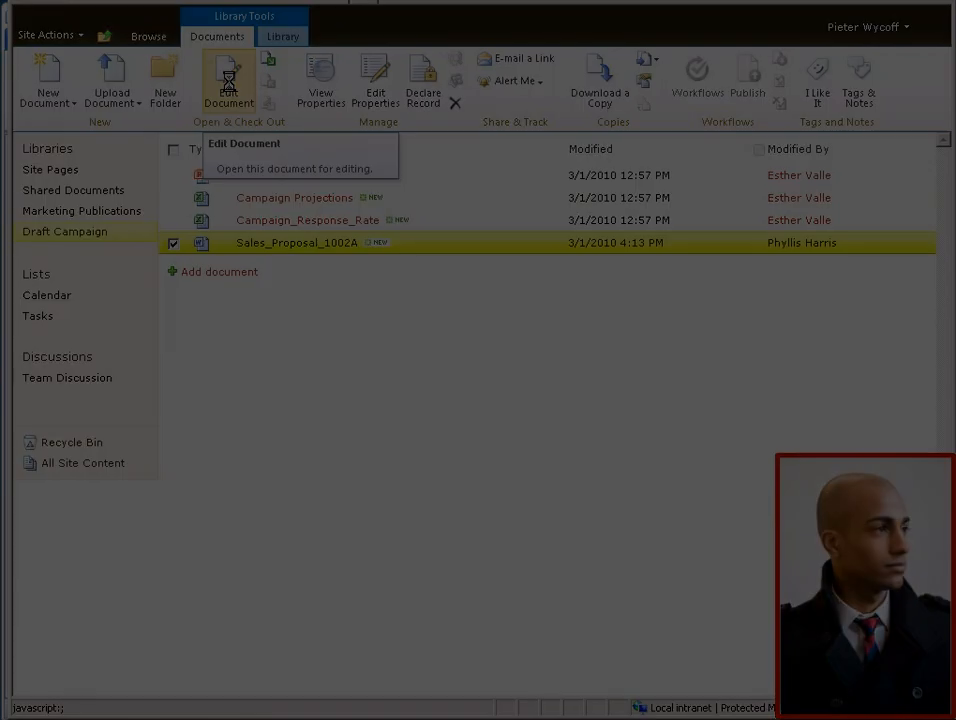
pyautogui.click(228, 80)
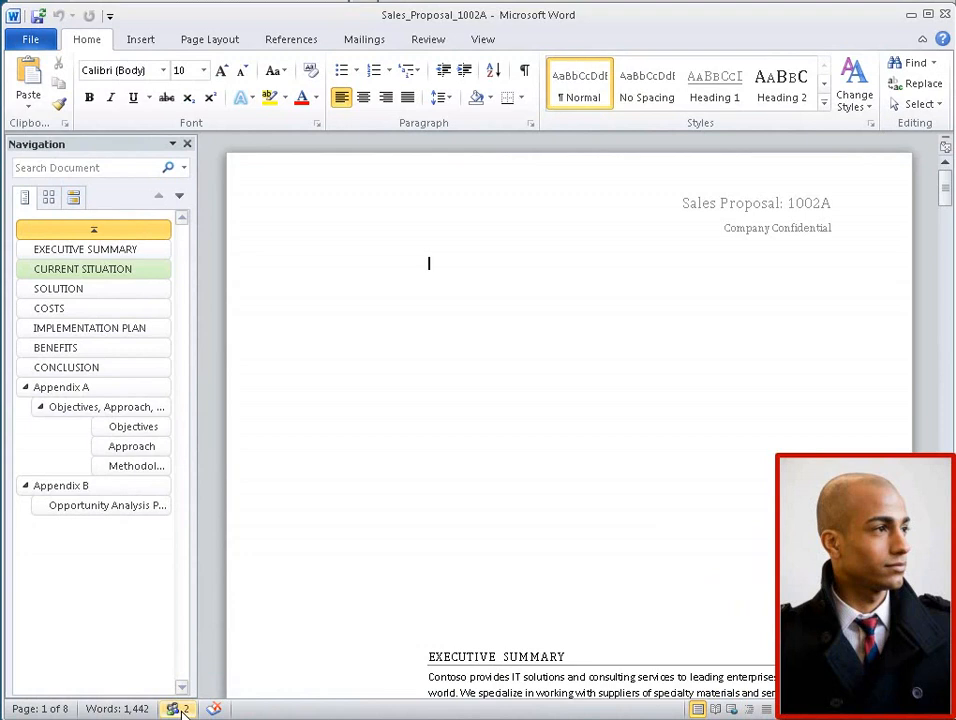
# Step: Check the editing authors list, then review the co-author's marked Current Situation paragraph
pyautogui.click(178, 708)
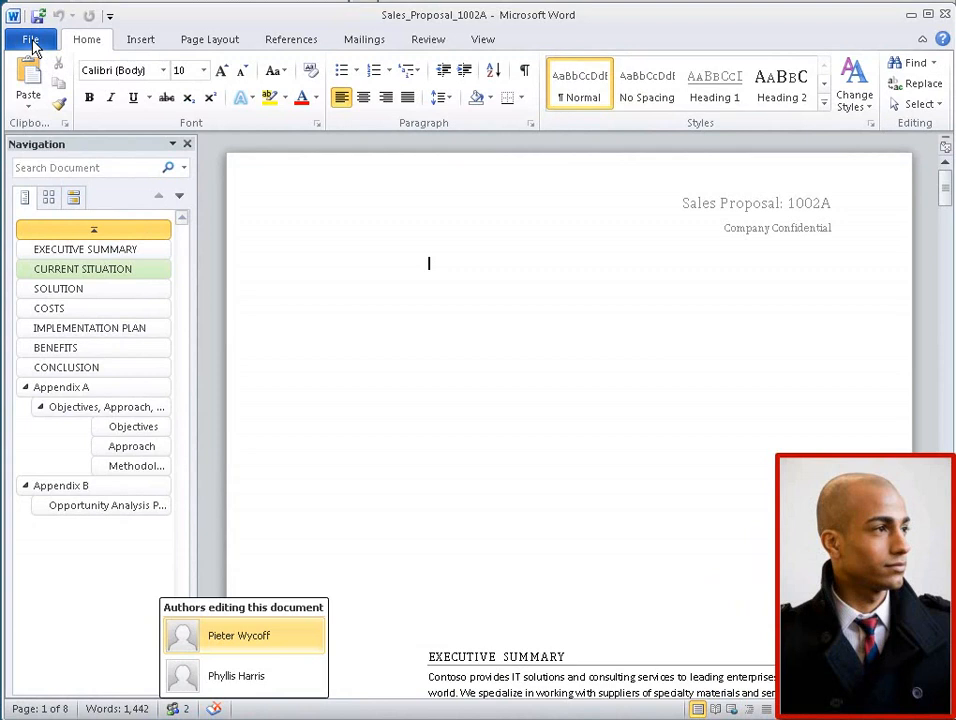
pyautogui.click(30, 40)
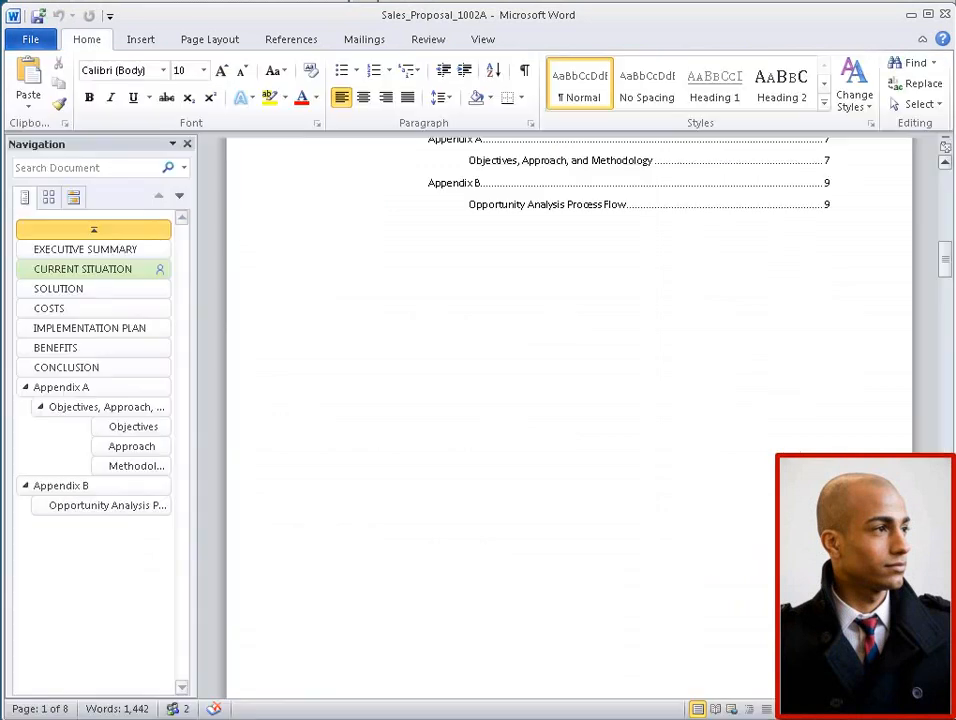
pyautogui.scroll(-3)
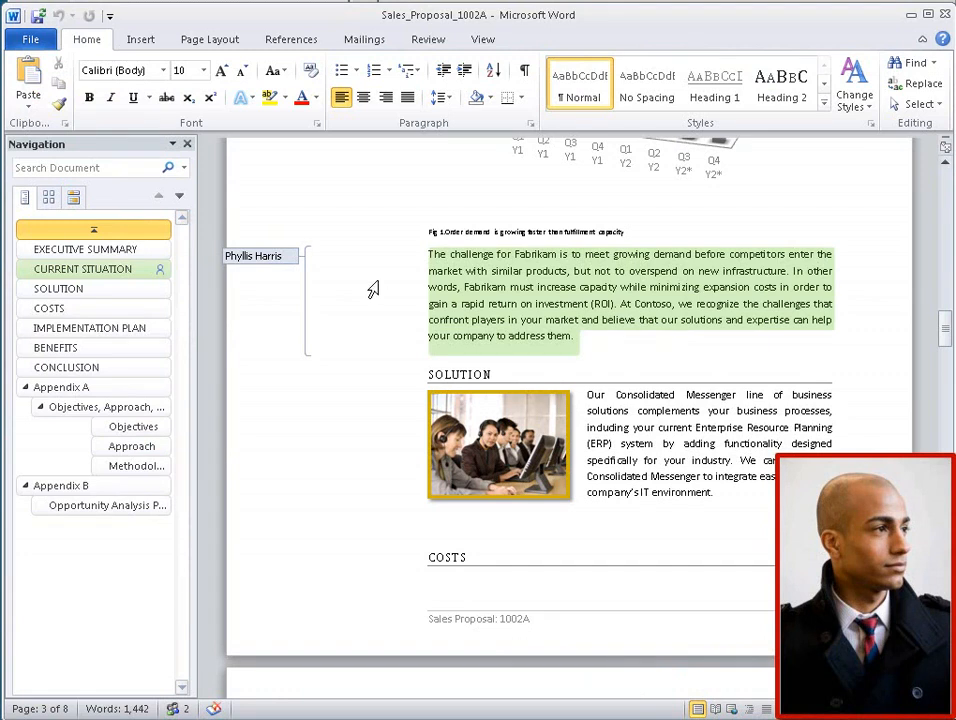
pyautogui.moveTo(516, 662)
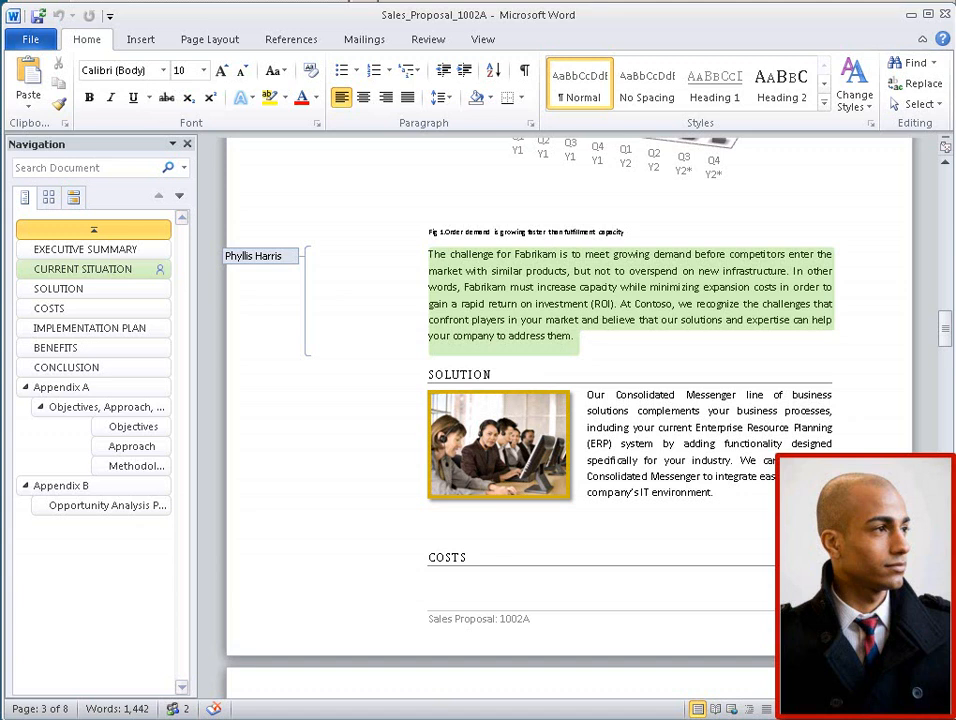
pyautogui.scroll(-3)
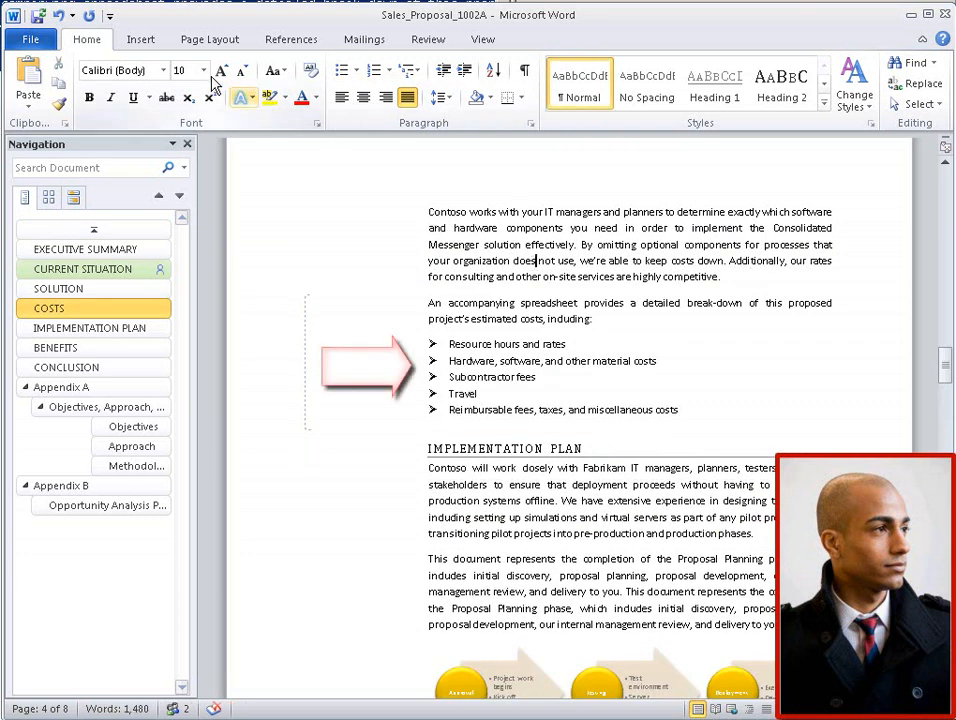
pyautogui.moveTo(40, 16)
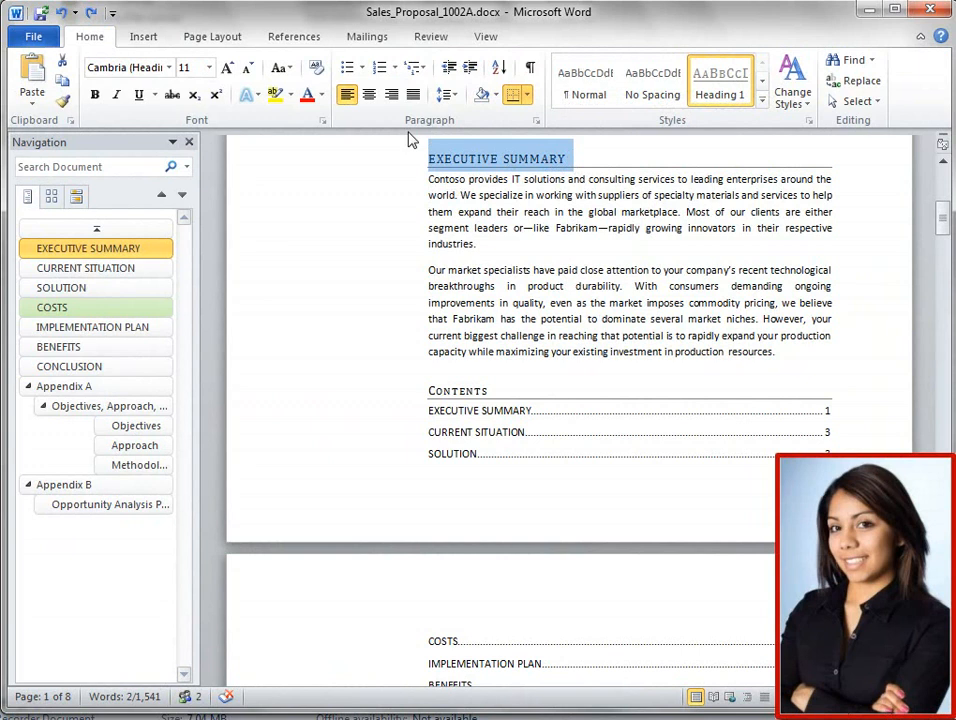
pyautogui.click(248, 96)
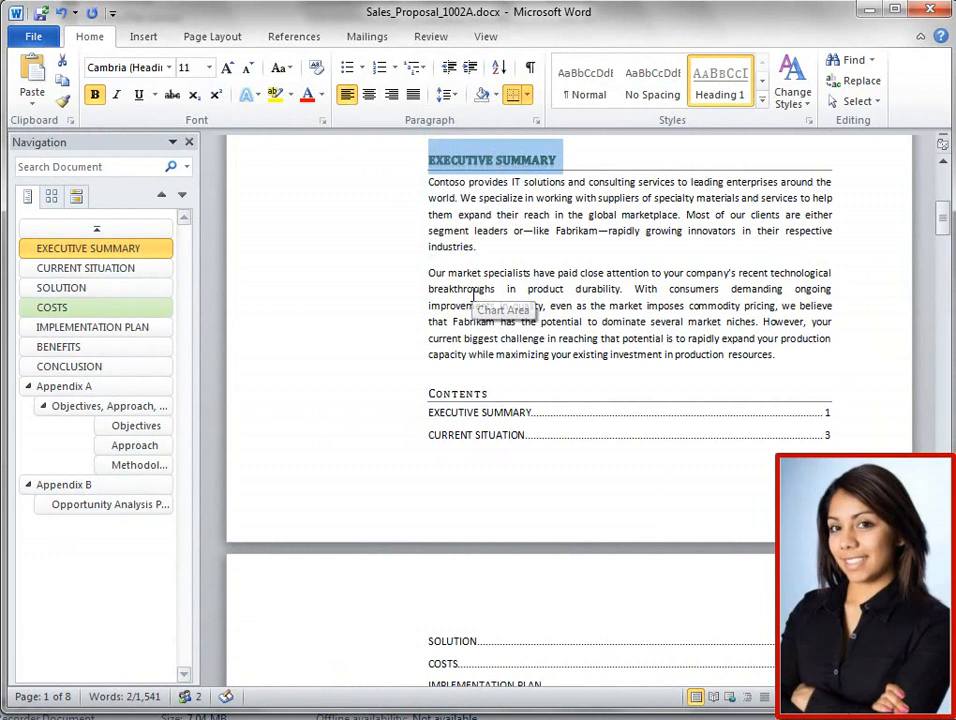
pyautogui.click(84, 268)
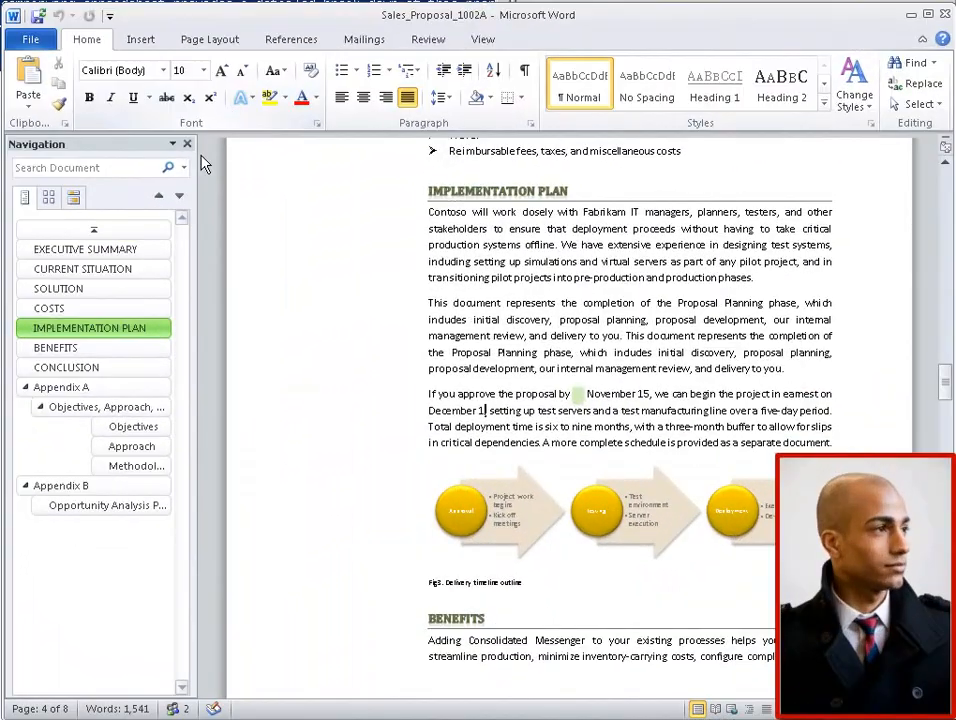
# Step: Navigate to the SOLUTION section using the Navigation Pane
pyautogui.click(84, 248)
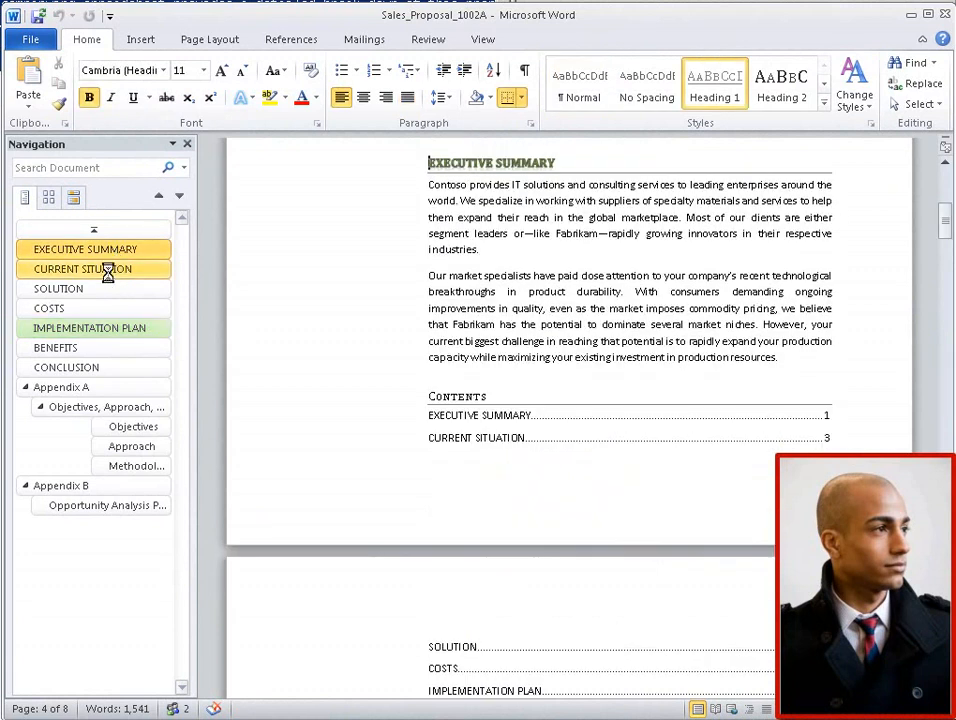
pyautogui.click(58, 288)
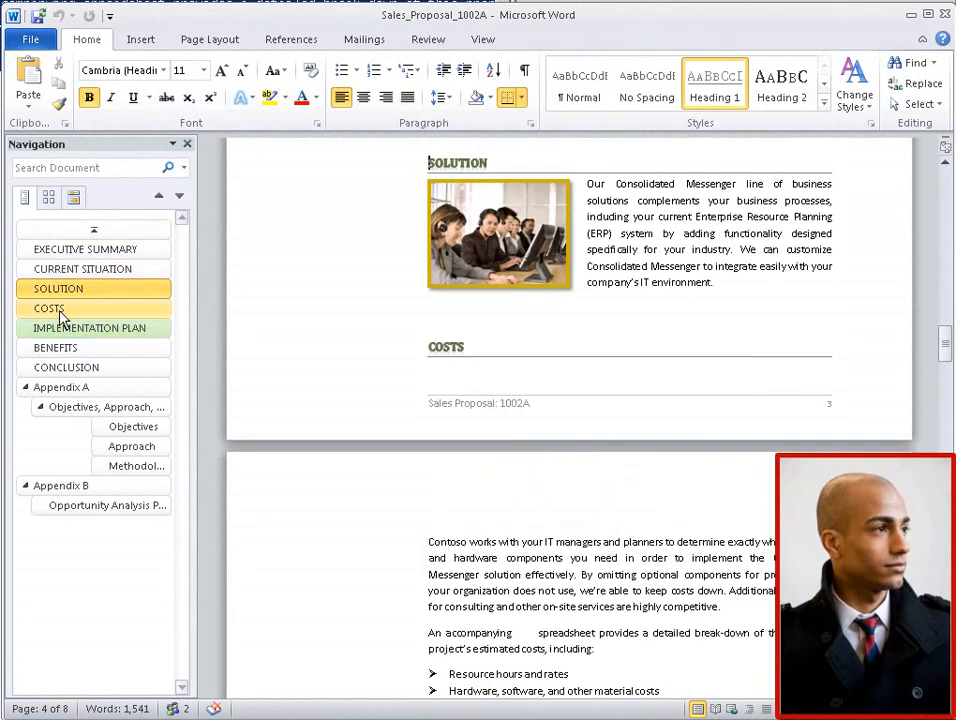
pyautogui.click(88, 328)
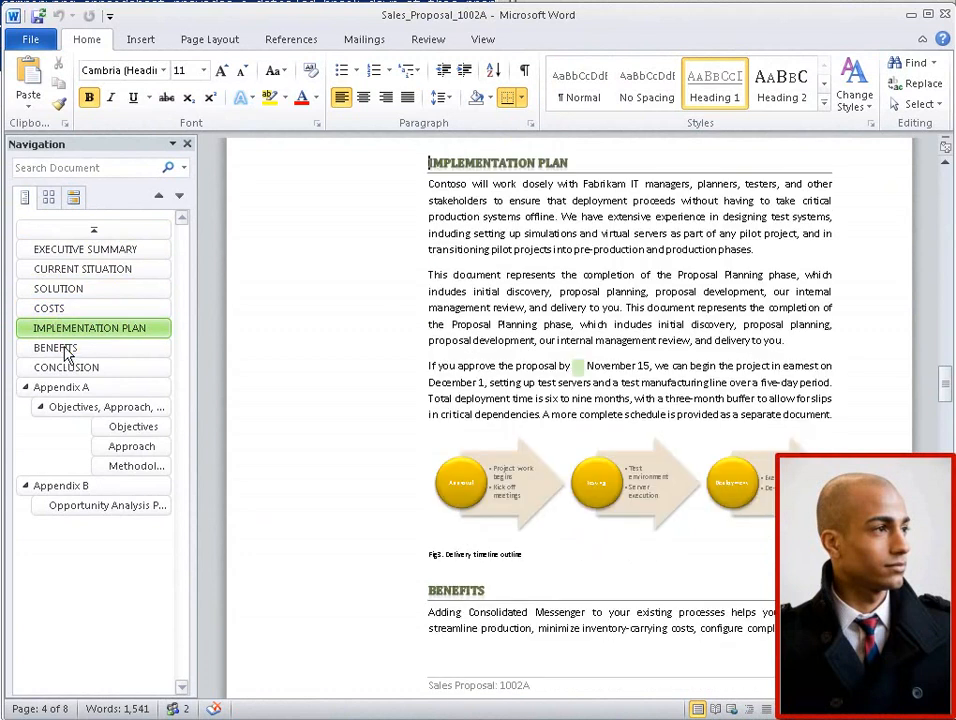
pyautogui.click(66, 368)
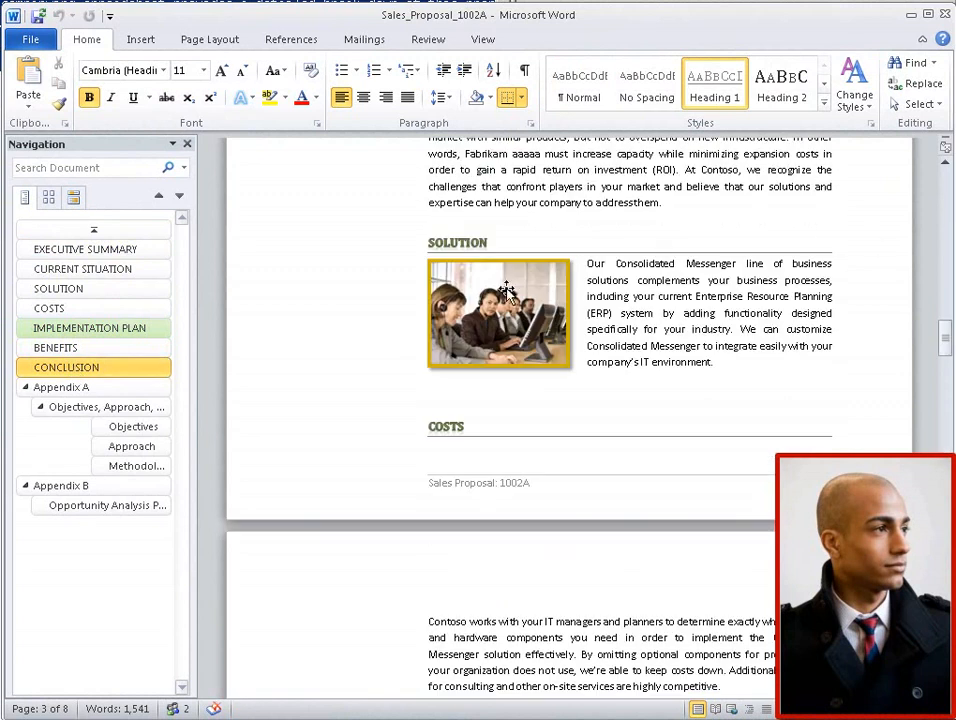
# Step: Give the Solution photo the Reflected Perspective Right picture style
pyautogui.click(500, 312)
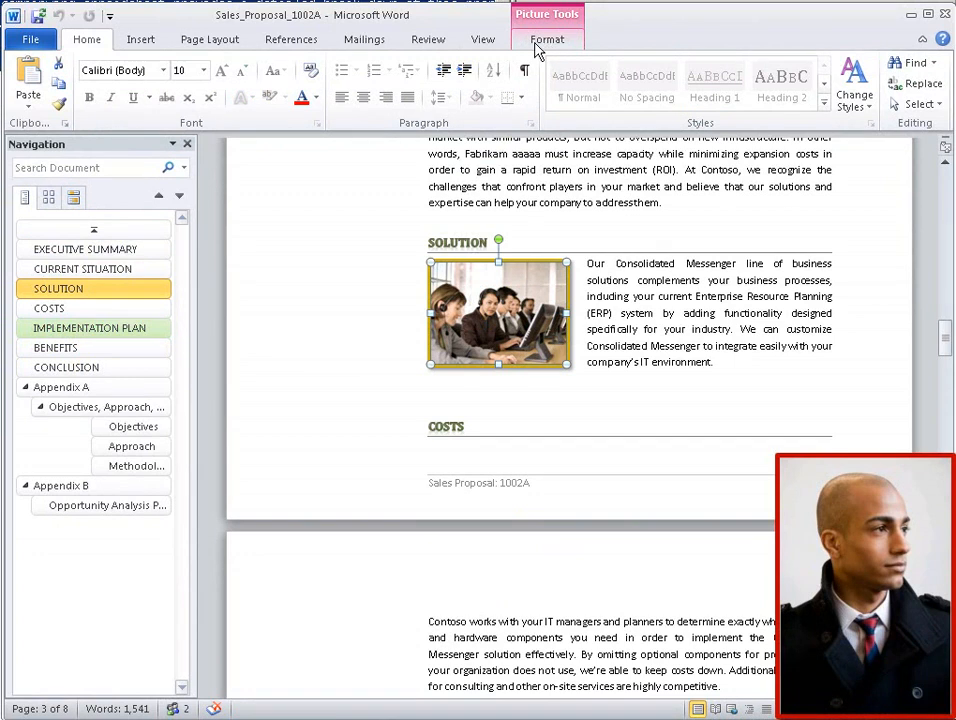
pyautogui.click(548, 40)
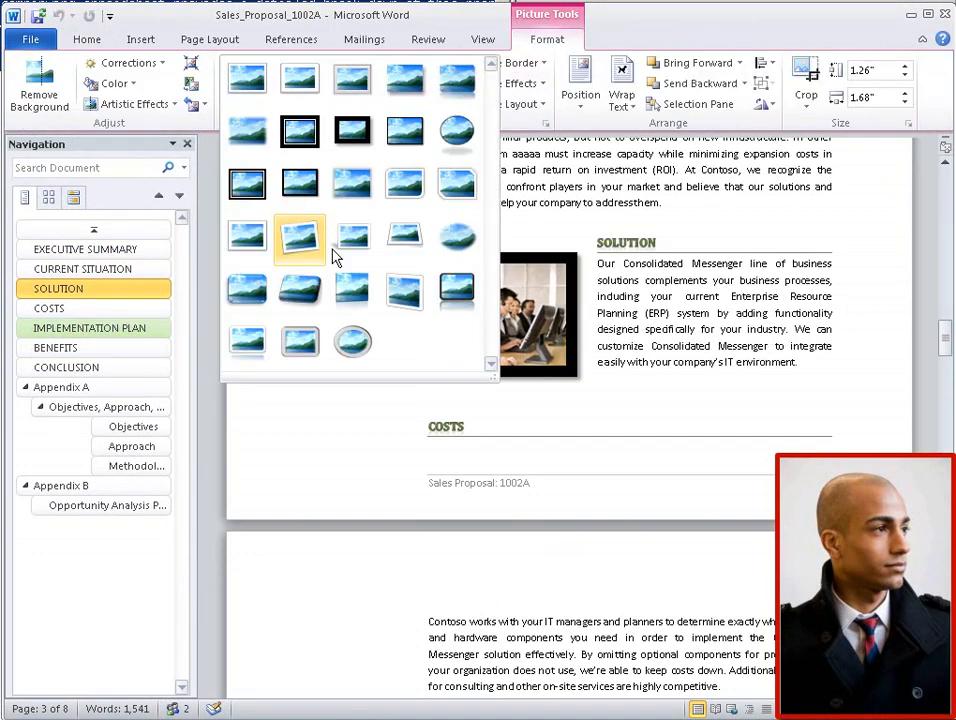
pyautogui.moveTo(352, 290)
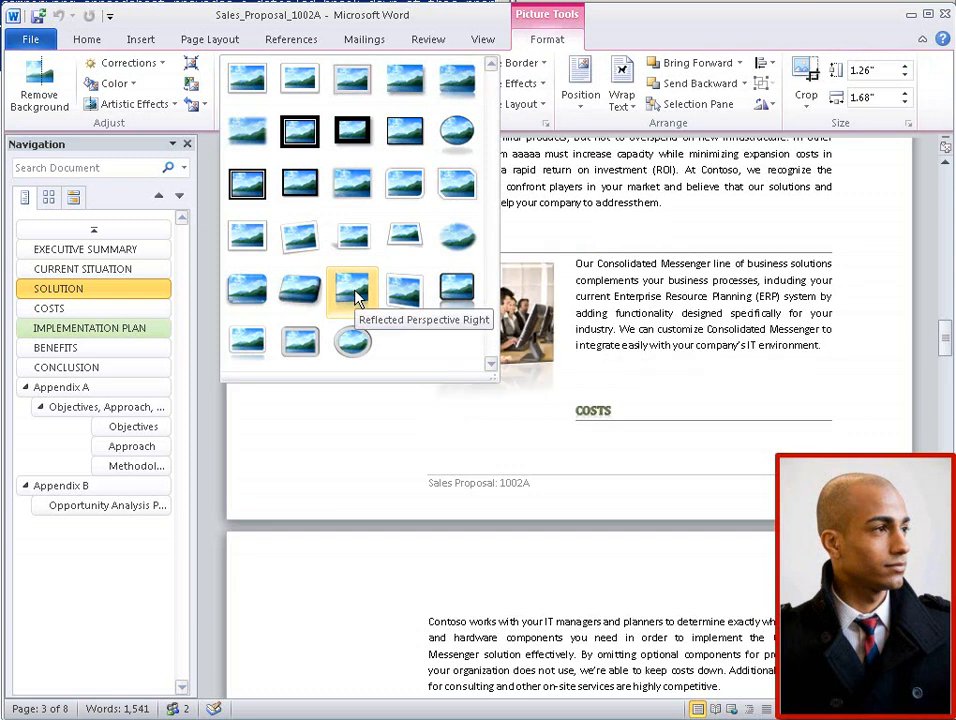
pyautogui.click(352, 290)
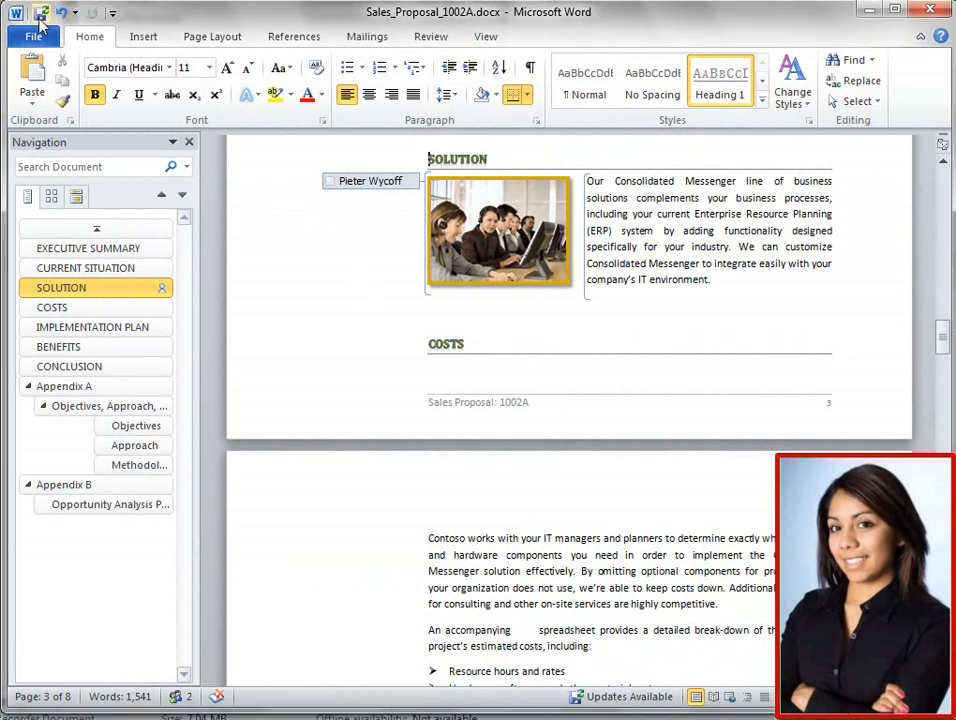
pyautogui.moveTo(40, 12)
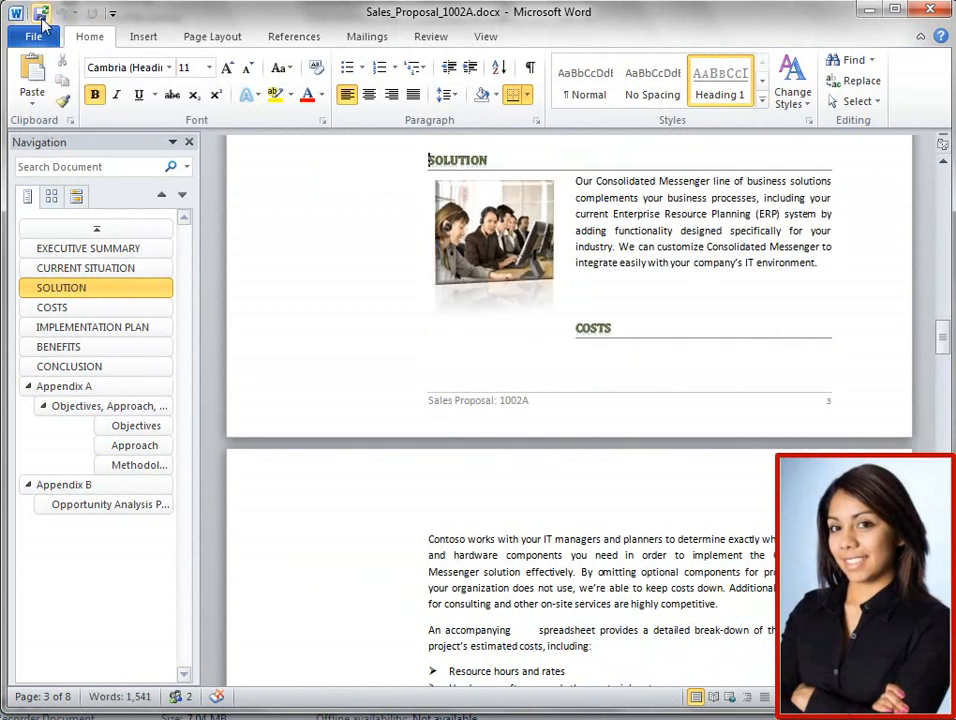
# Step: Save to merge the co-author's updates so the Solution photo shows its reflected style
pyautogui.click(430, 36)
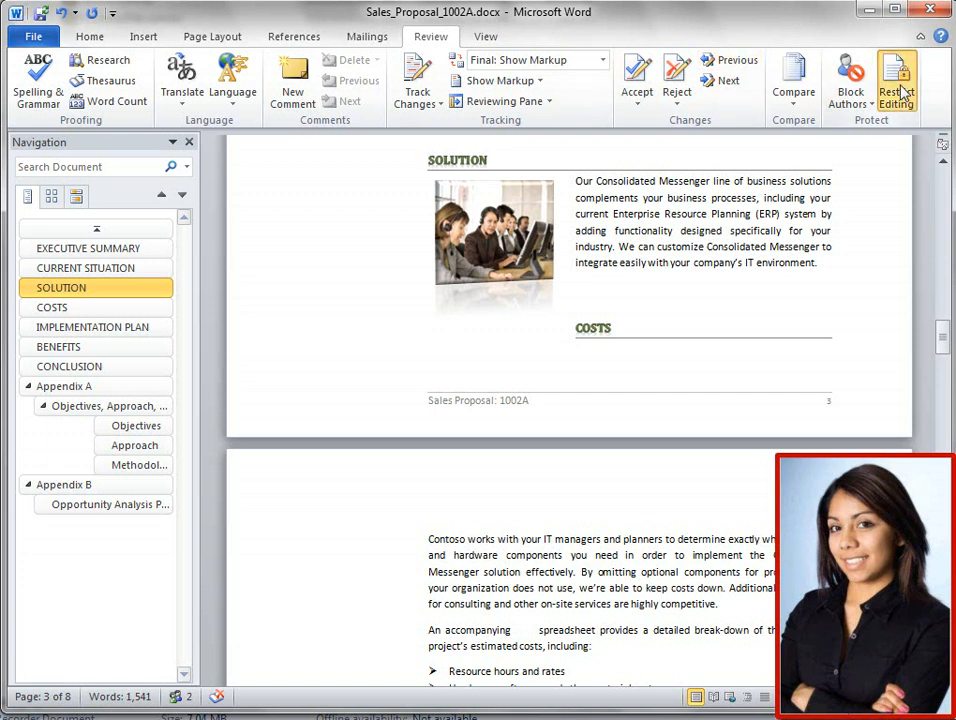
# Step: Restrict editing to a selection of styles with No changes (Read only) and start enforcing protection
pyautogui.click(896, 80)
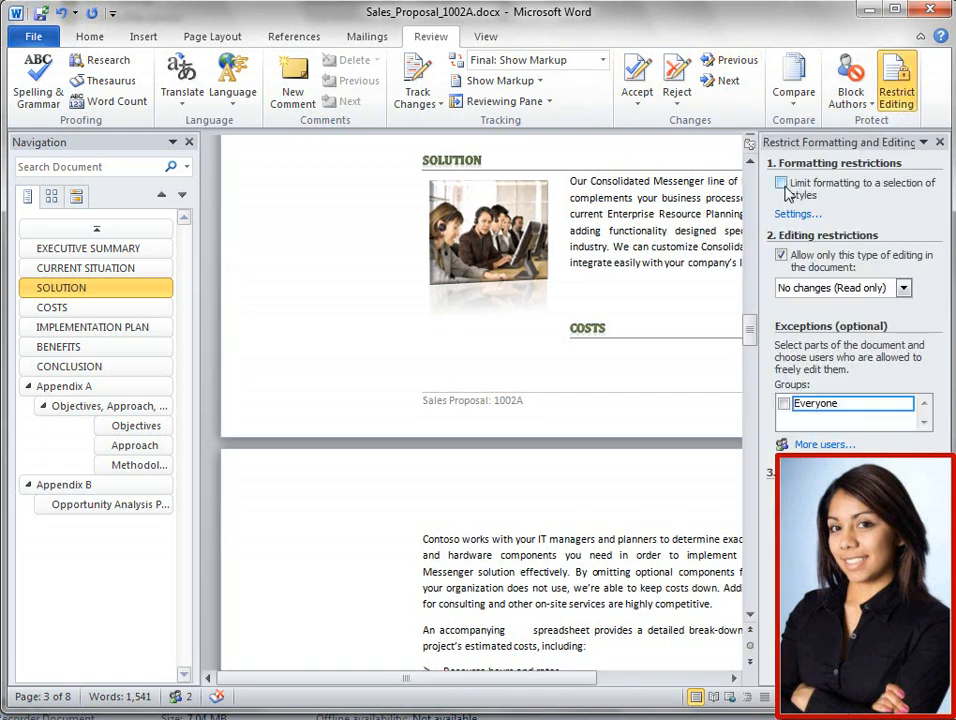
pyautogui.click(796, 214)
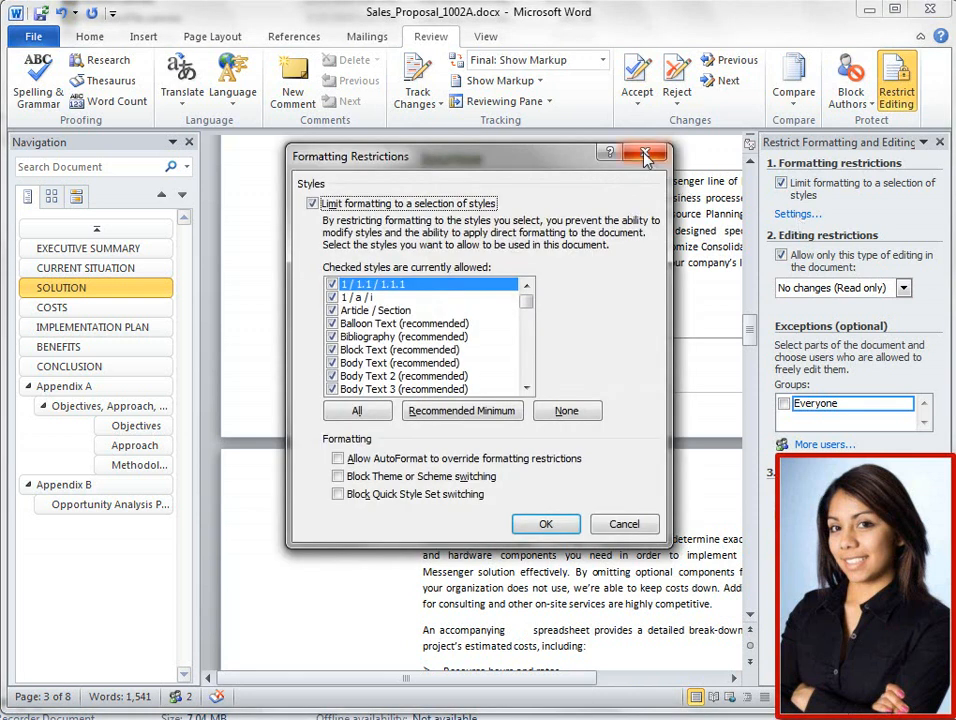
pyautogui.click(646, 156)
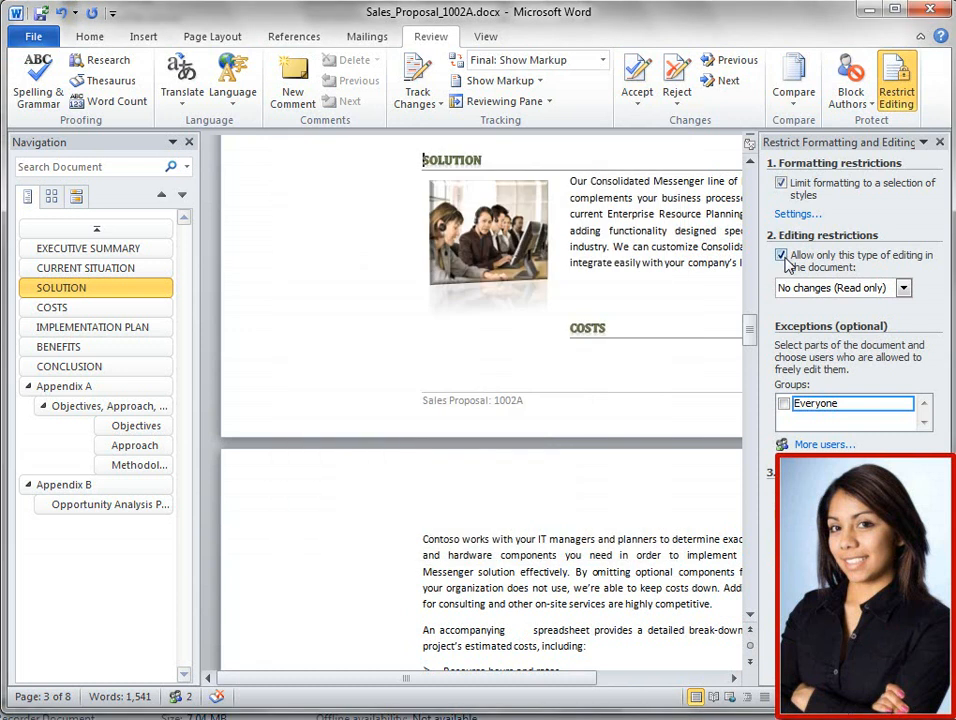
pyautogui.click(902, 288)
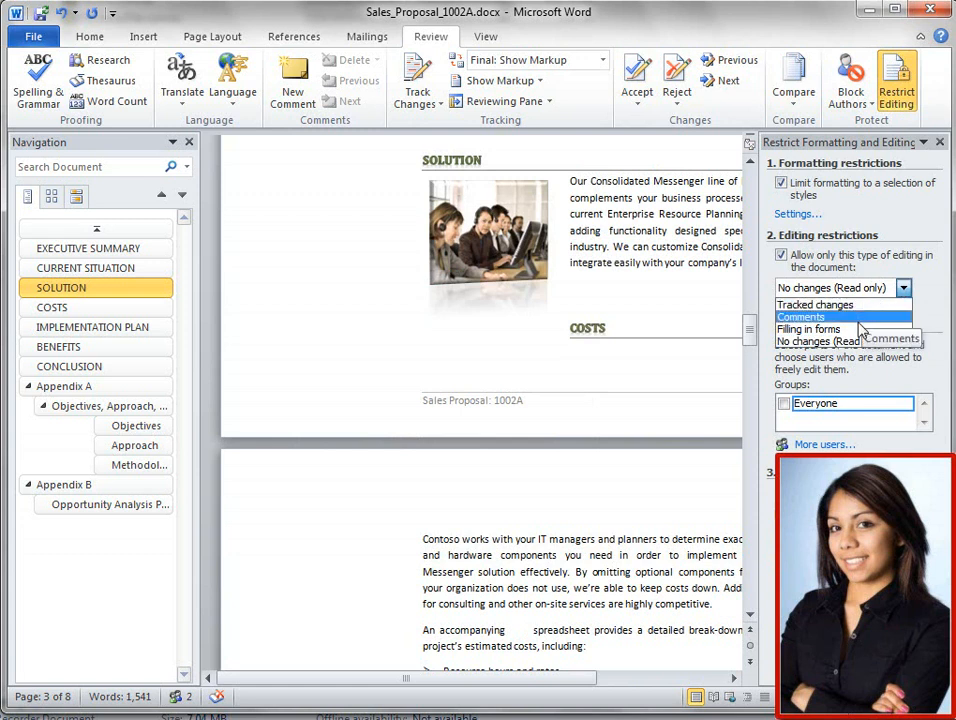
pyautogui.moveTo(844, 340)
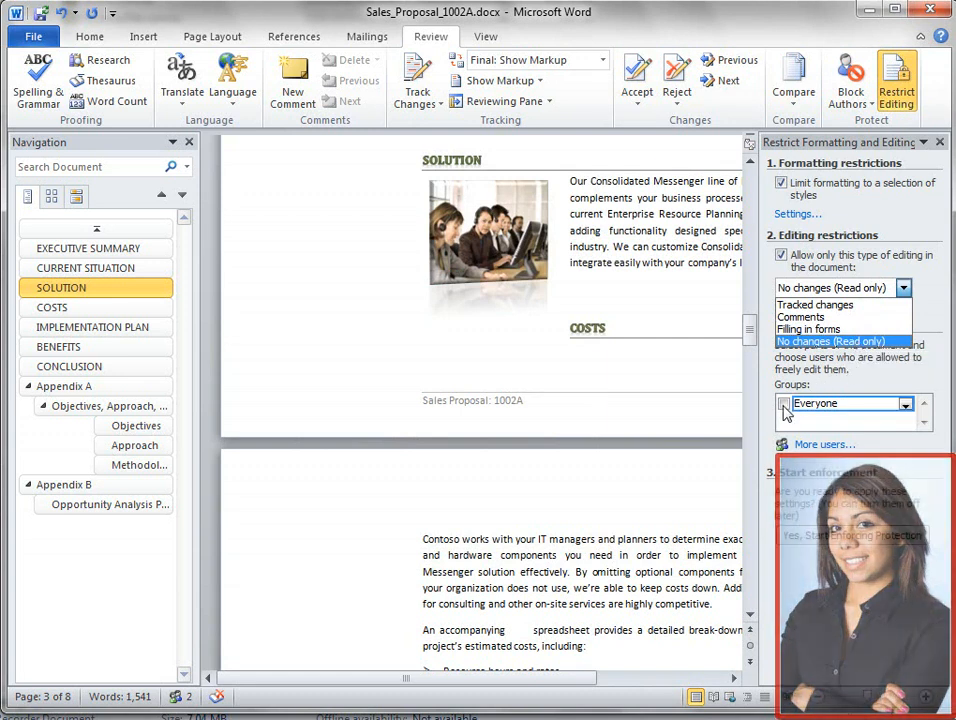
pyautogui.click(832, 340)
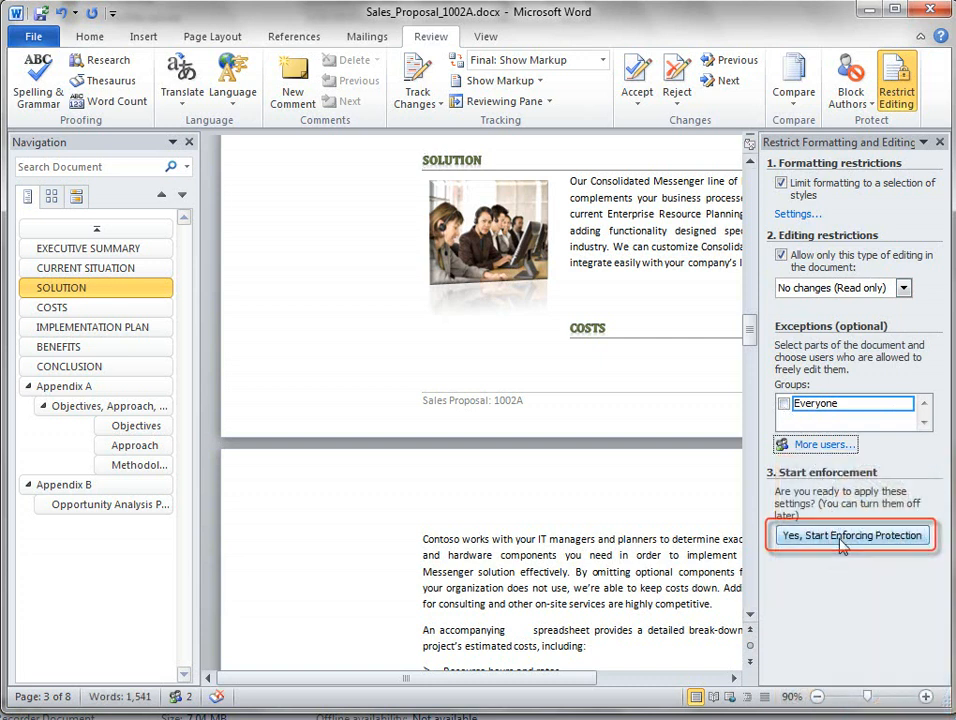
pyautogui.click(852, 536)
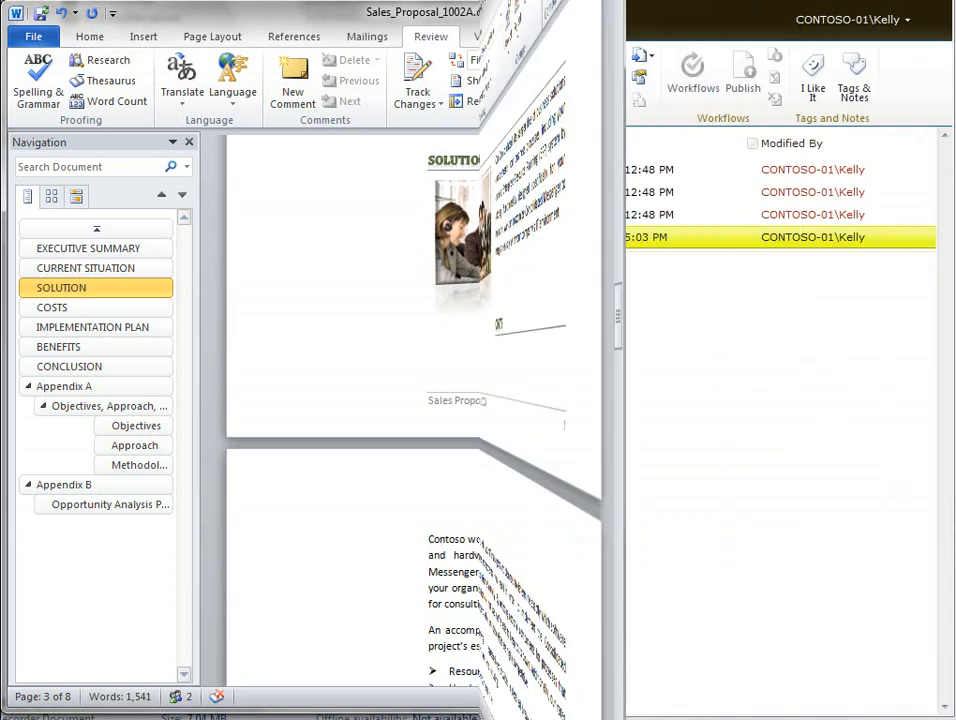